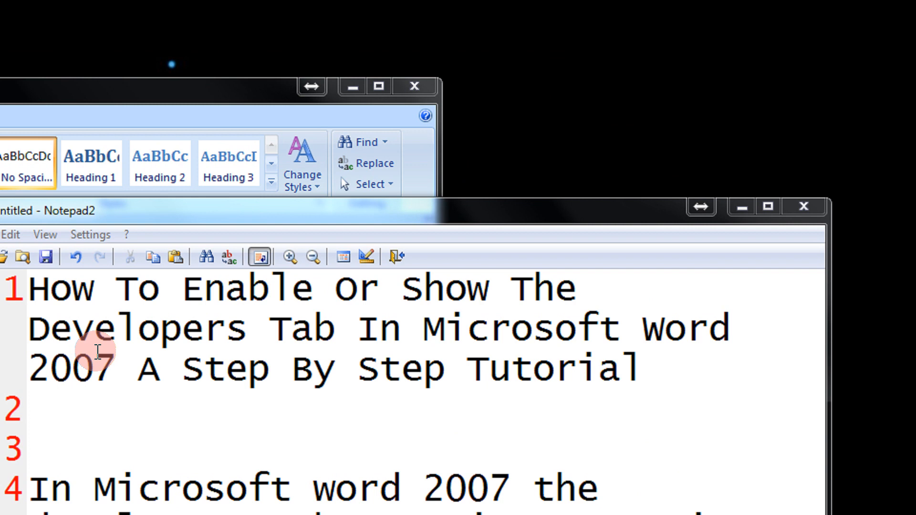
{"action": "mouse_move", "coordinate": [91, 341]}
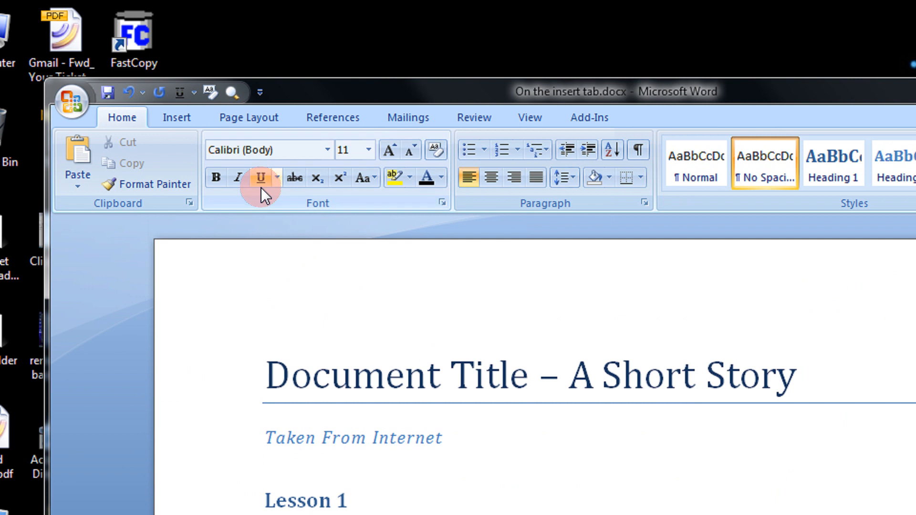
{"action": "mouse_move", "coordinate": [141, 120]}
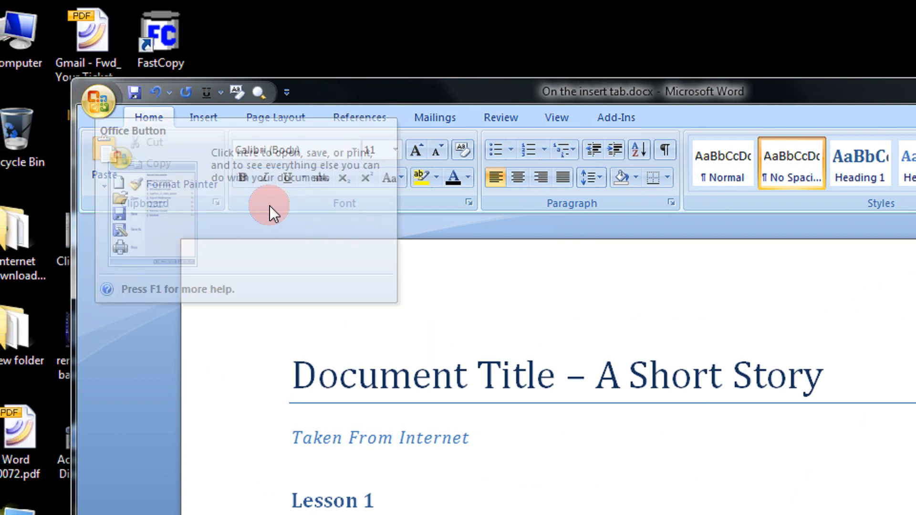
Step: Reach Word Options through the Office Button menu
{"action": "left_click", "coordinate": [98, 102]}
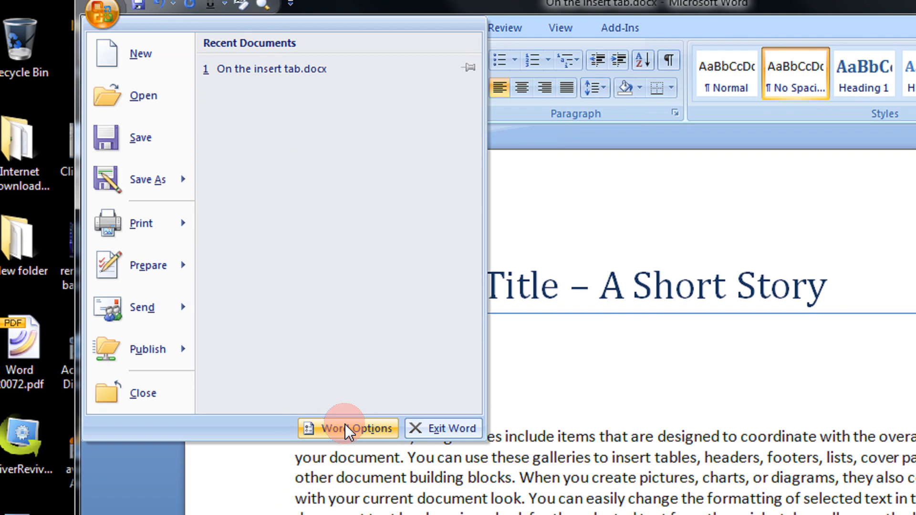
{"action": "left_click", "coordinate": [348, 428]}
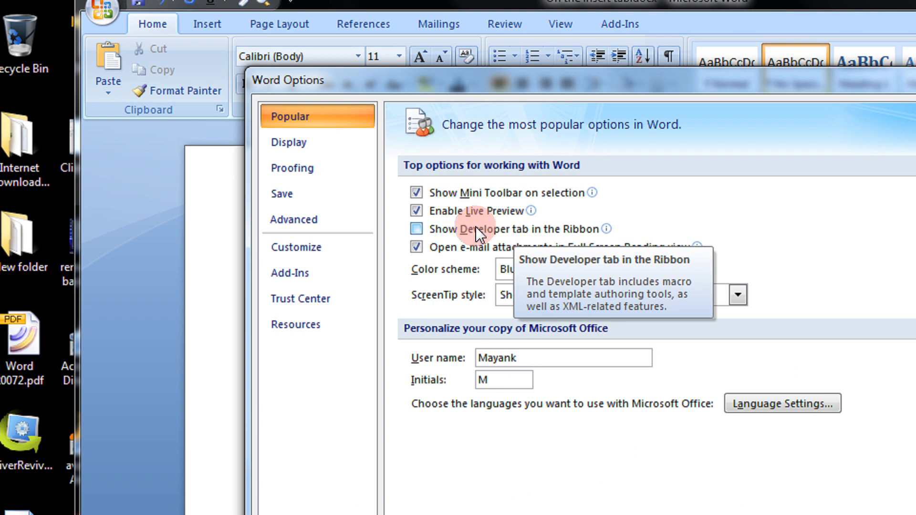
{"action": "mouse_move", "coordinate": [430, 239]}
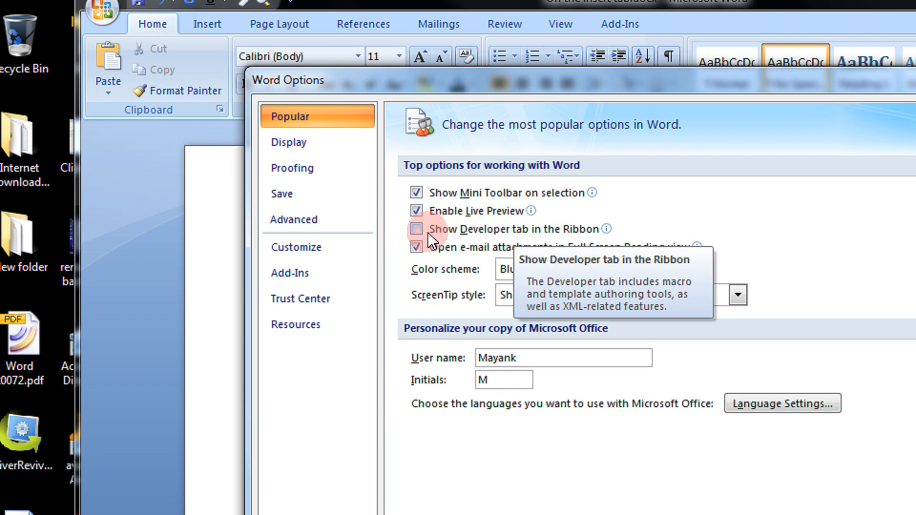
Step: Check 'Show Developer tab in the Ribbon' on the Popular page and confirm with OK
{"action": "left_click", "coordinate": [416, 229]}
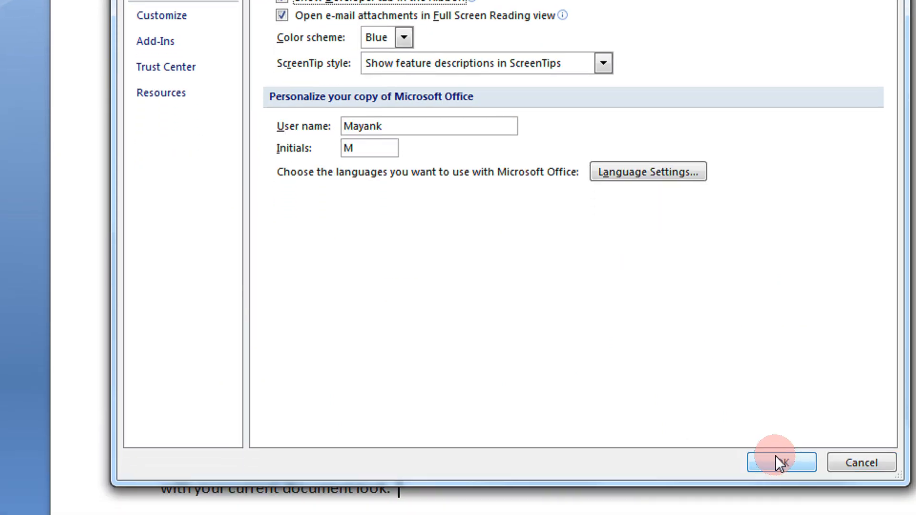
{"action": "left_click", "coordinate": [782, 463]}
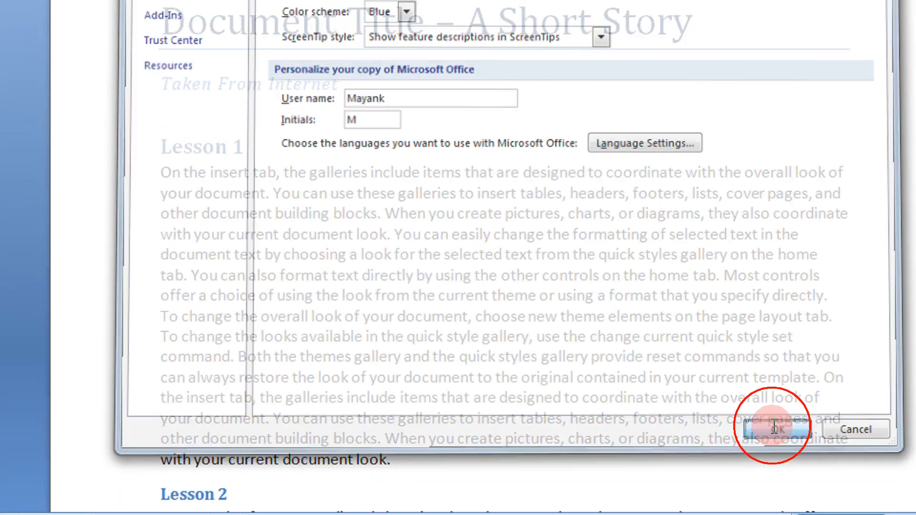
Step: Show the Developer tab's groups and its Protect Document options
{"action": "left_click", "coordinate": [771, 430]}
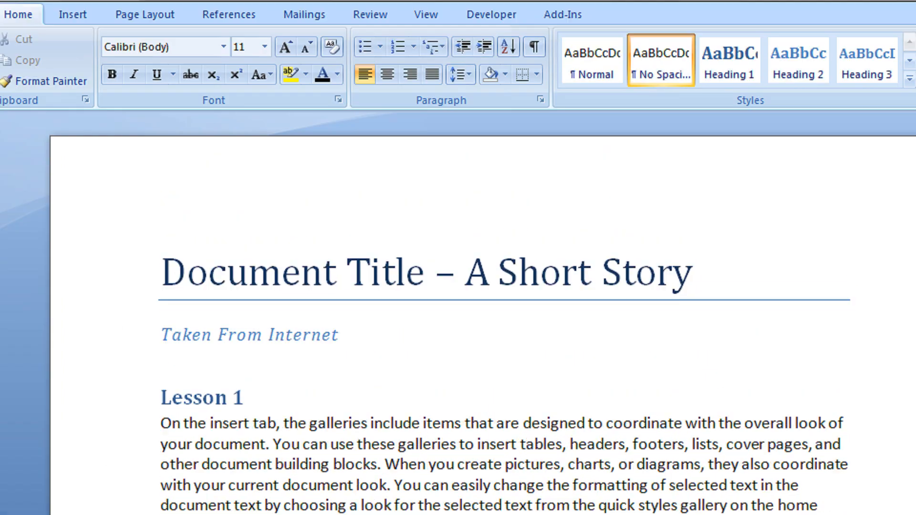
{"action": "left_click", "coordinate": [490, 82]}
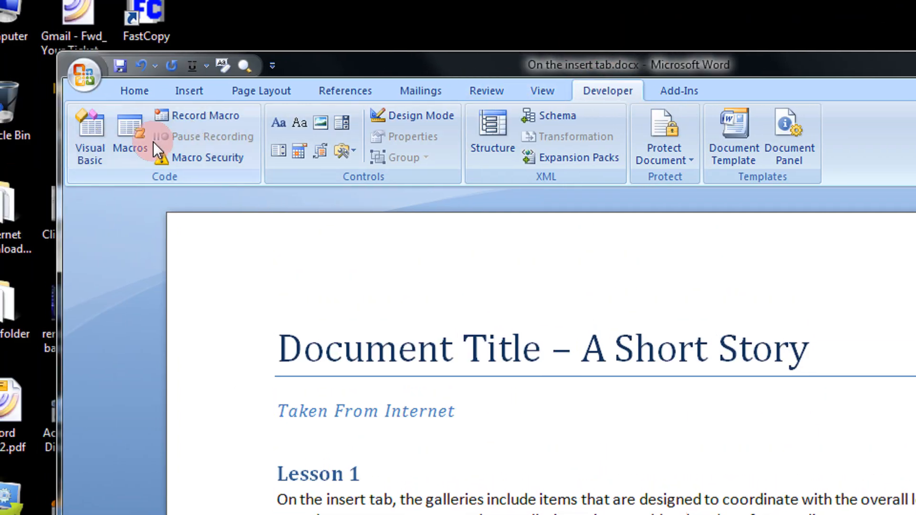
{"action": "mouse_move", "coordinate": [374, 132]}
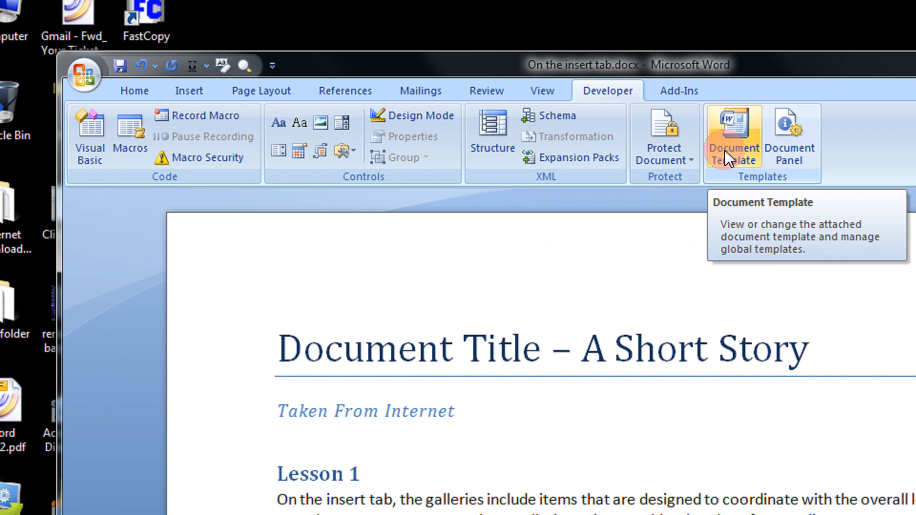
{"action": "left_click", "coordinate": [663, 140]}
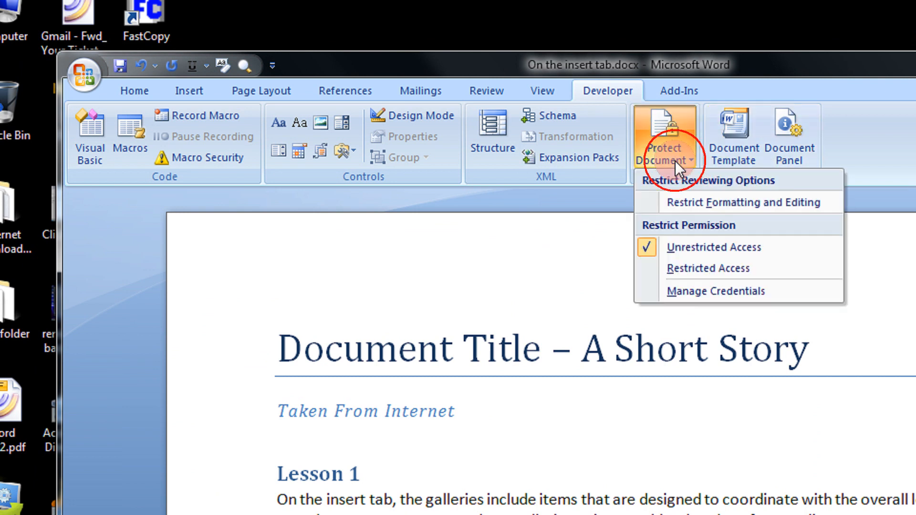
{"action": "mouse_move", "coordinate": [707, 268]}
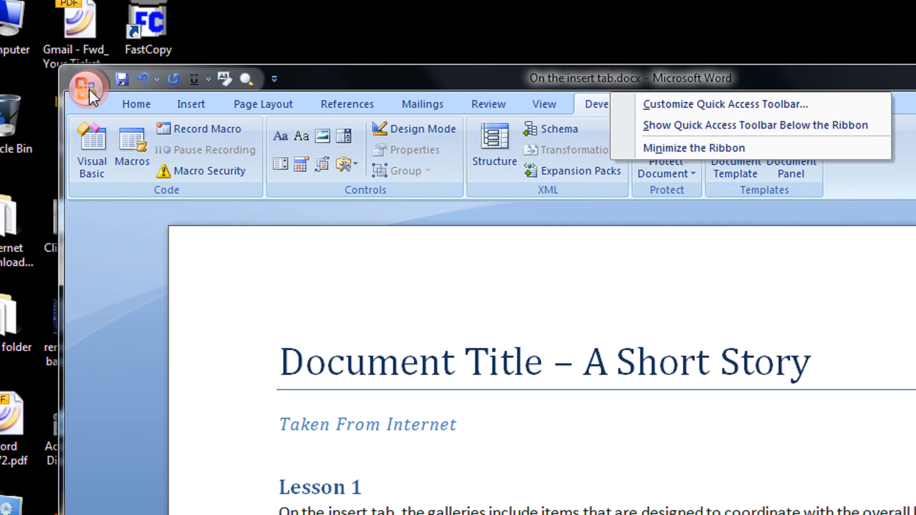
Step: Return to Word Options to verify the Developer tab checkbox is ticked
{"action": "left_click", "coordinate": [88, 88]}
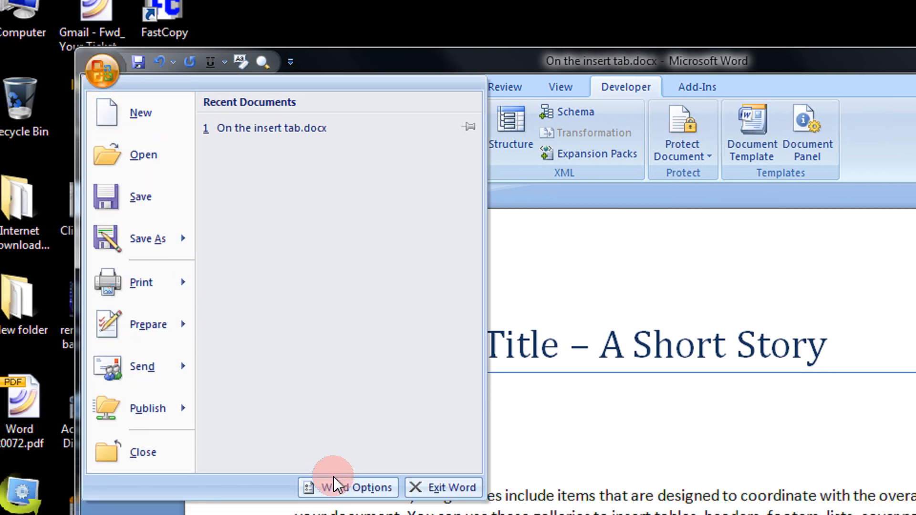
{"action": "left_click", "coordinate": [348, 487]}
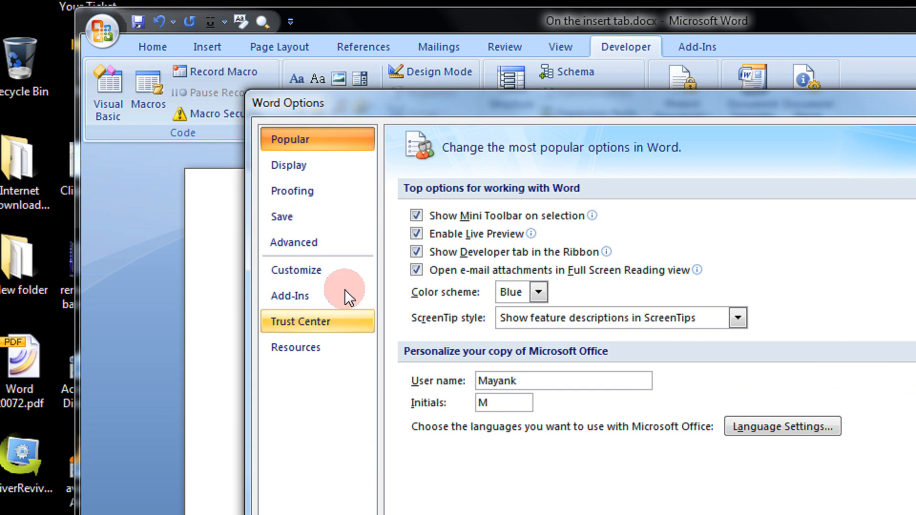